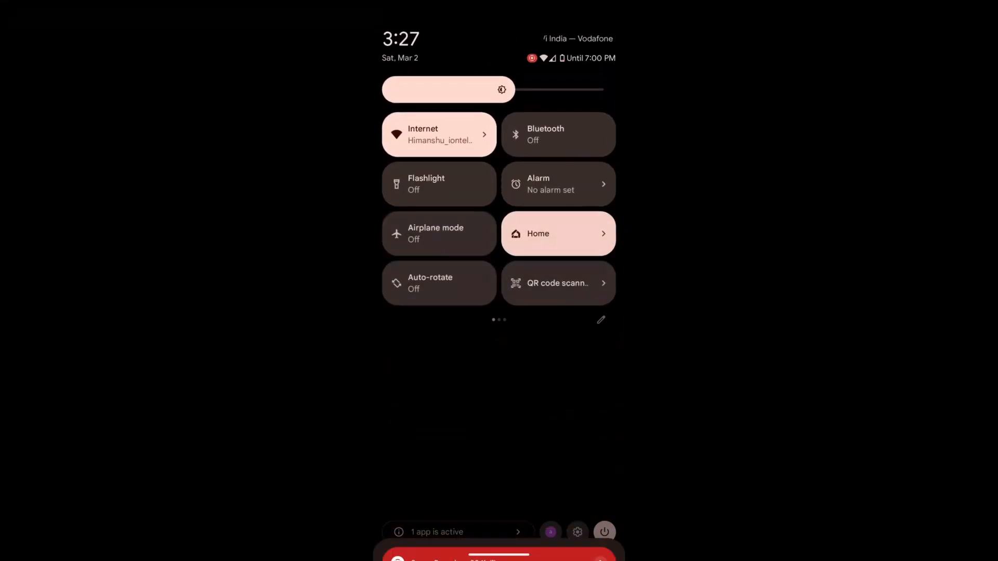
Step: Go from the quick settings gear into Settings' Security & privacy page
click(576, 531)
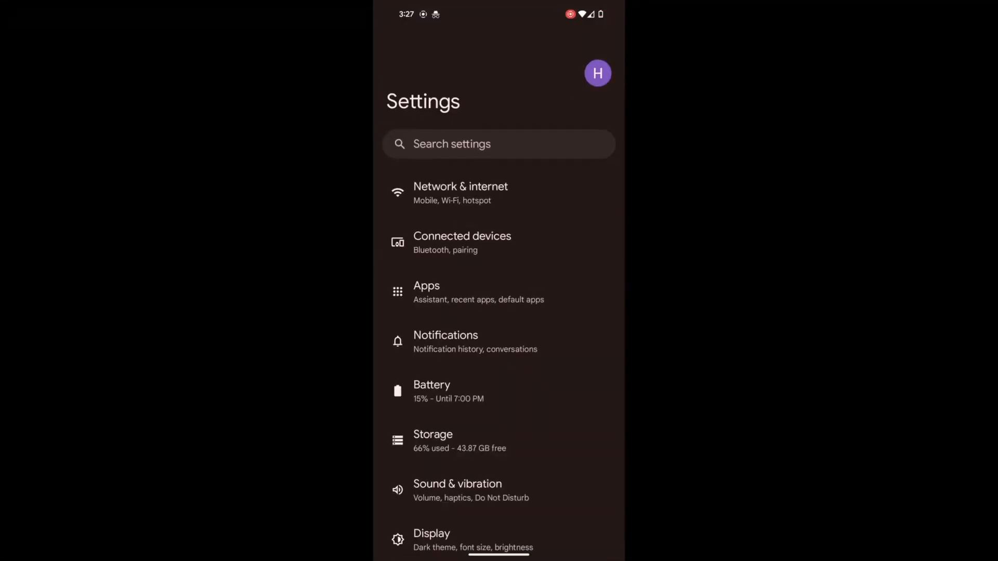
scroll(down, 3)
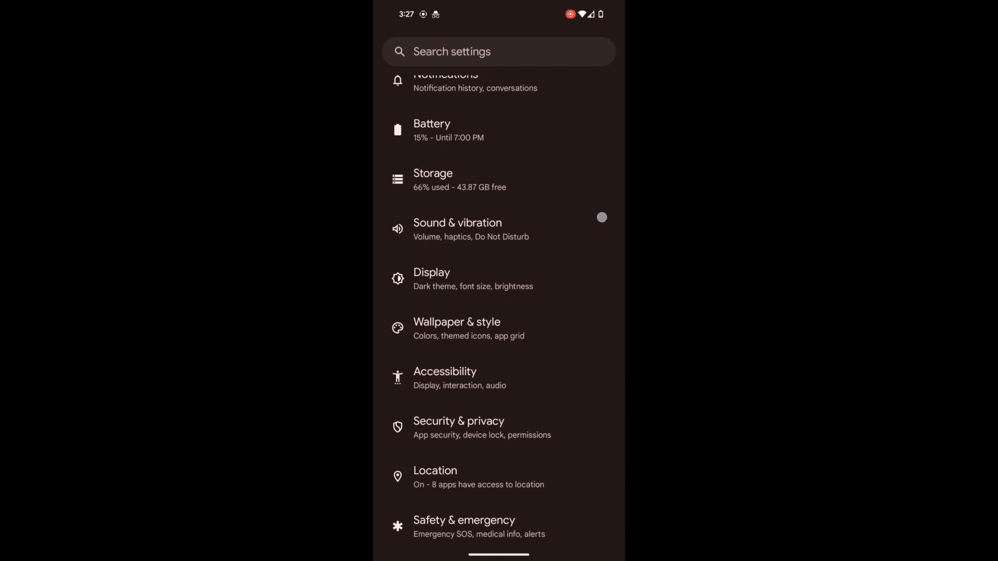
click(458, 426)
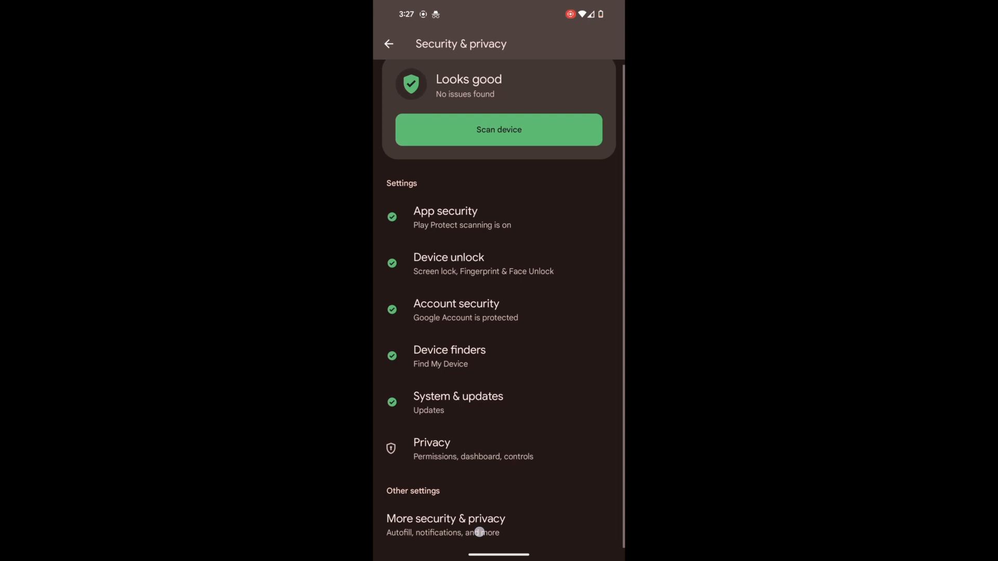
Step: Enable Use app pinning under More security & privacy and accept the warning
click(445, 518)
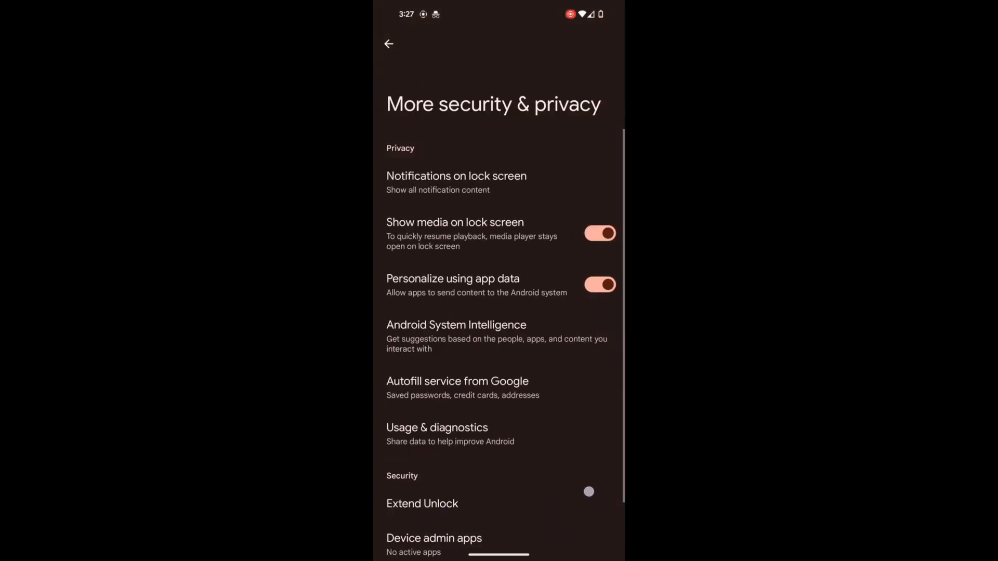
scroll(down, 3)
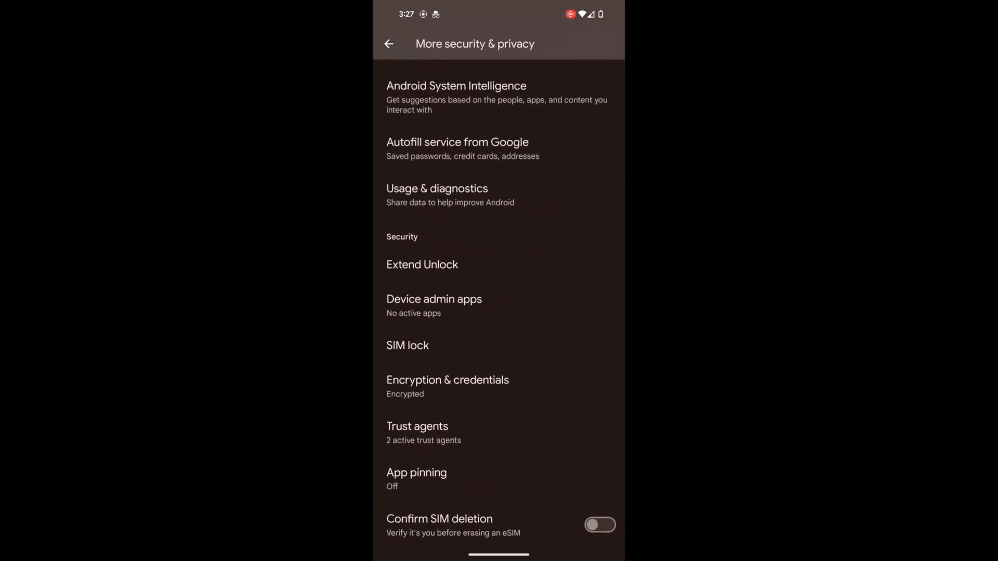
click(416, 472)
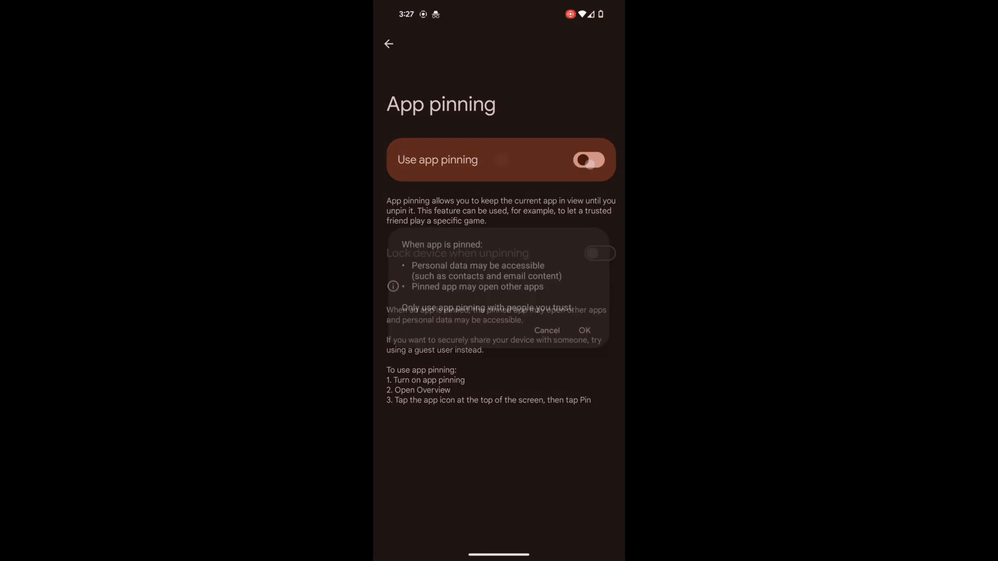
click(583, 330)
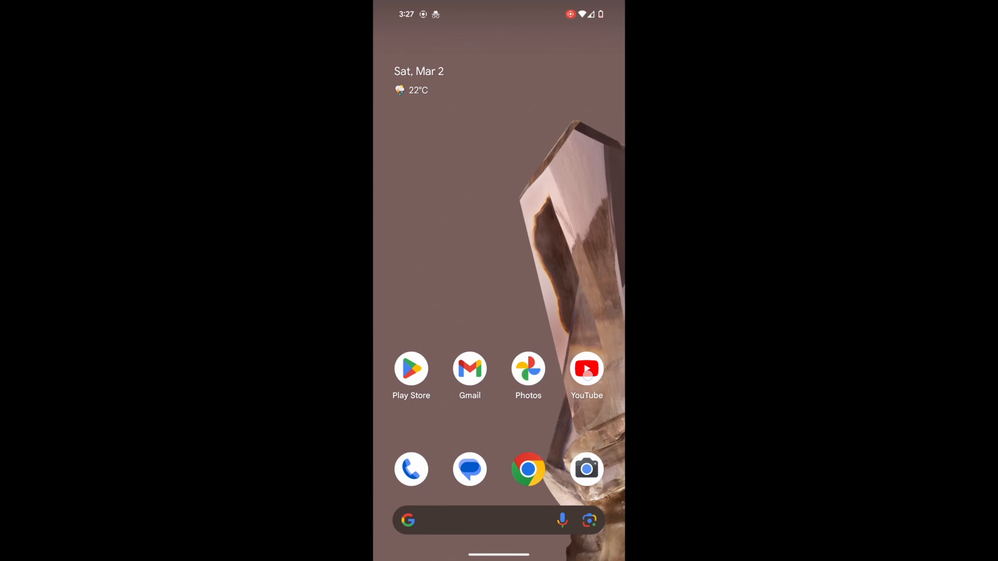
Step: Launch YouTube from the home screen
click(586, 369)
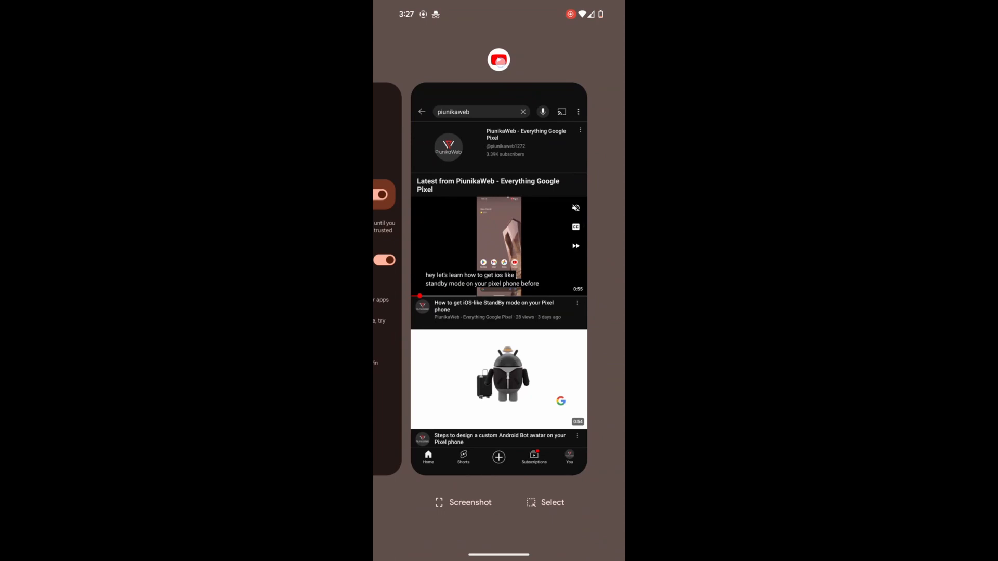
Step: Pin YouTube from its Overview card menu and dismiss the pinning explanation
click(498, 60)
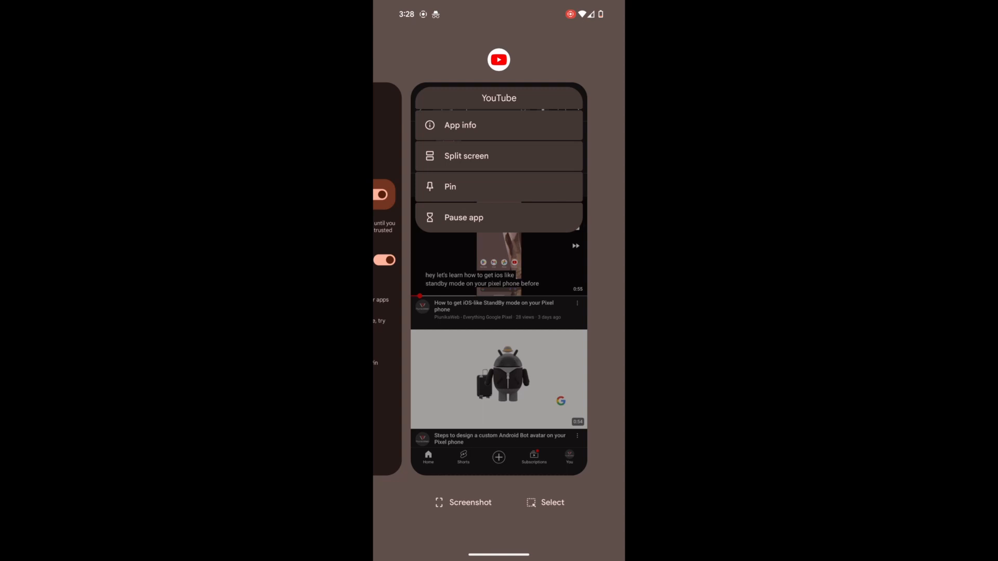
click(451, 186)
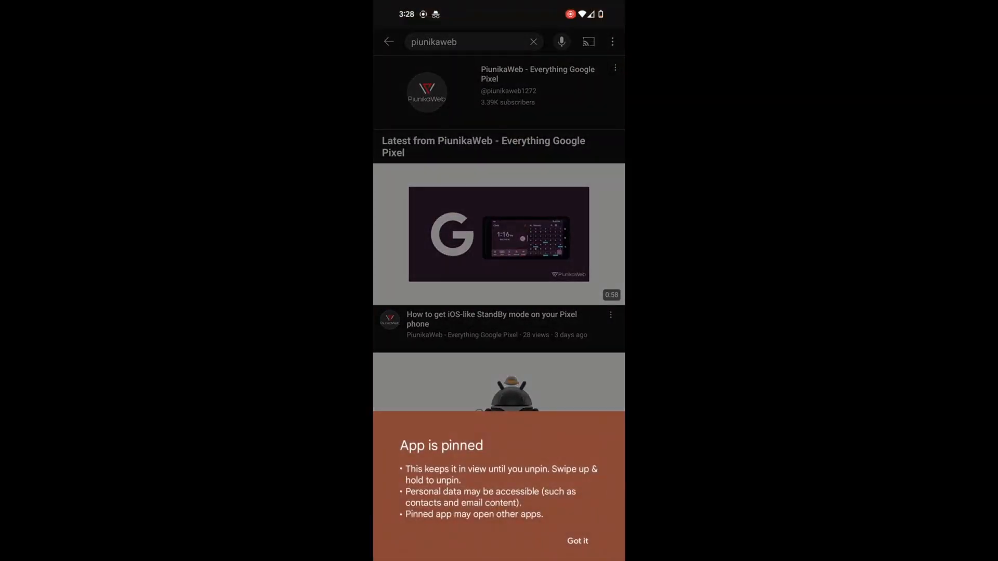
click(499, 233)
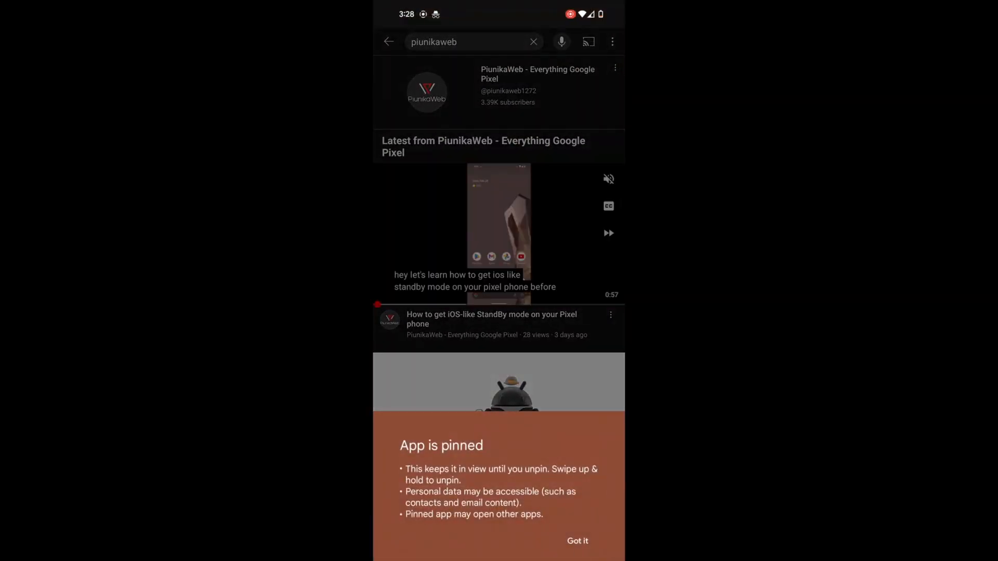
click(576, 541)
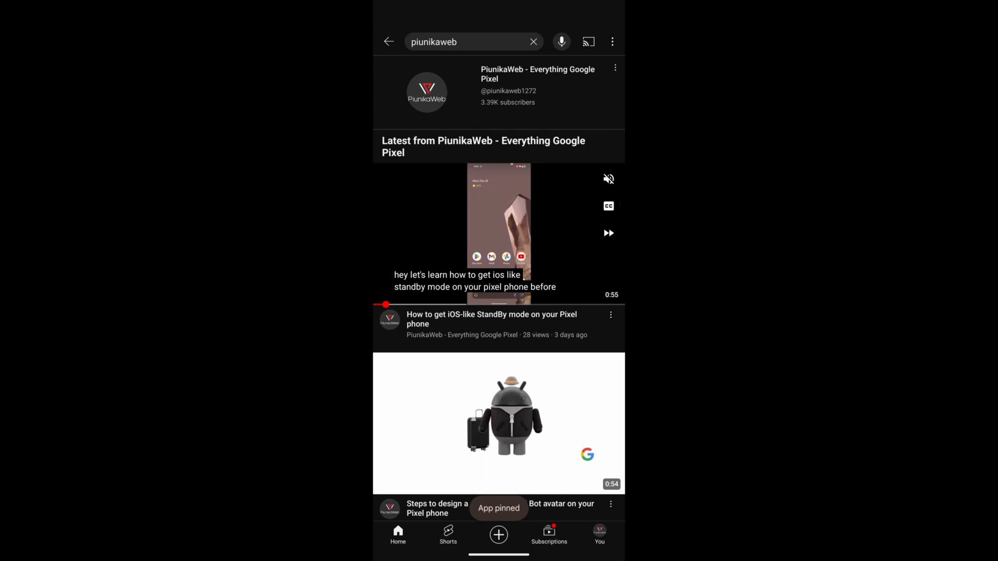